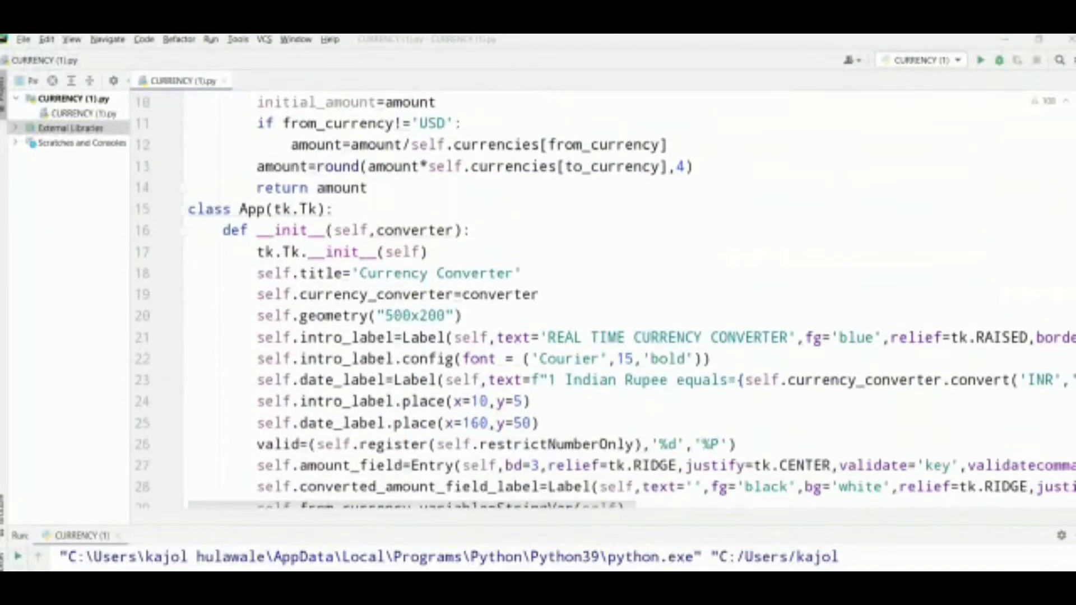
- Review the code and run 'CURRENCY (1)' to open the converter window
scroll("down", 3)
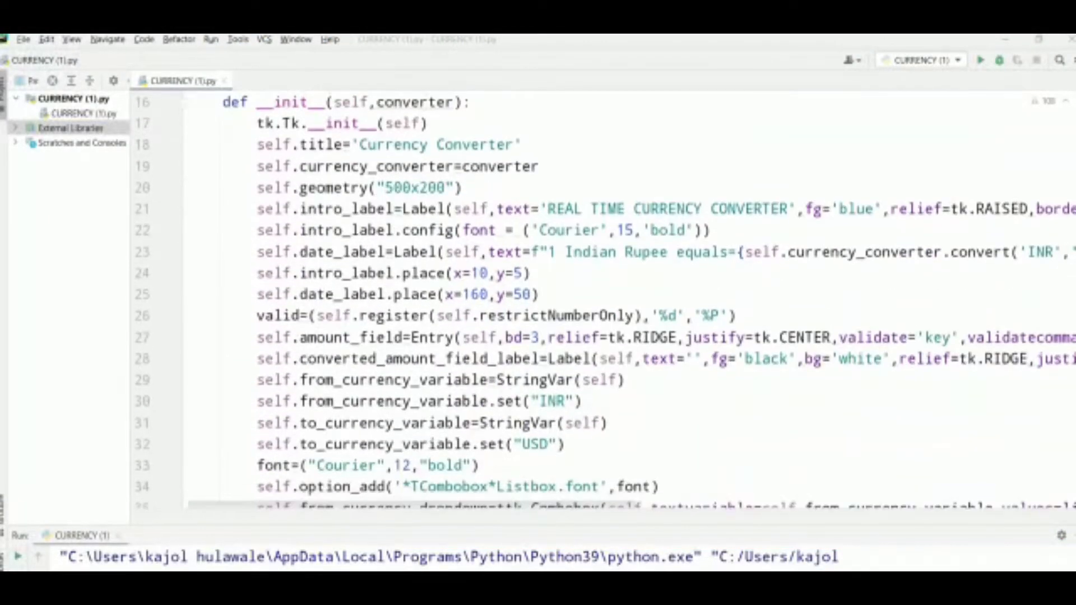
scroll("down", 3)
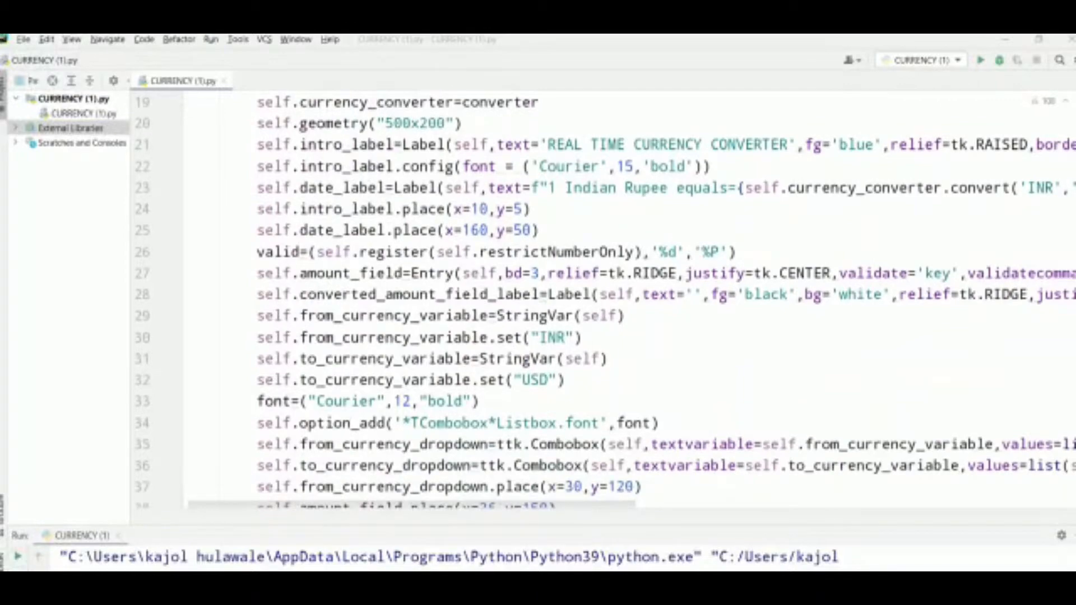
scroll("down", 3)
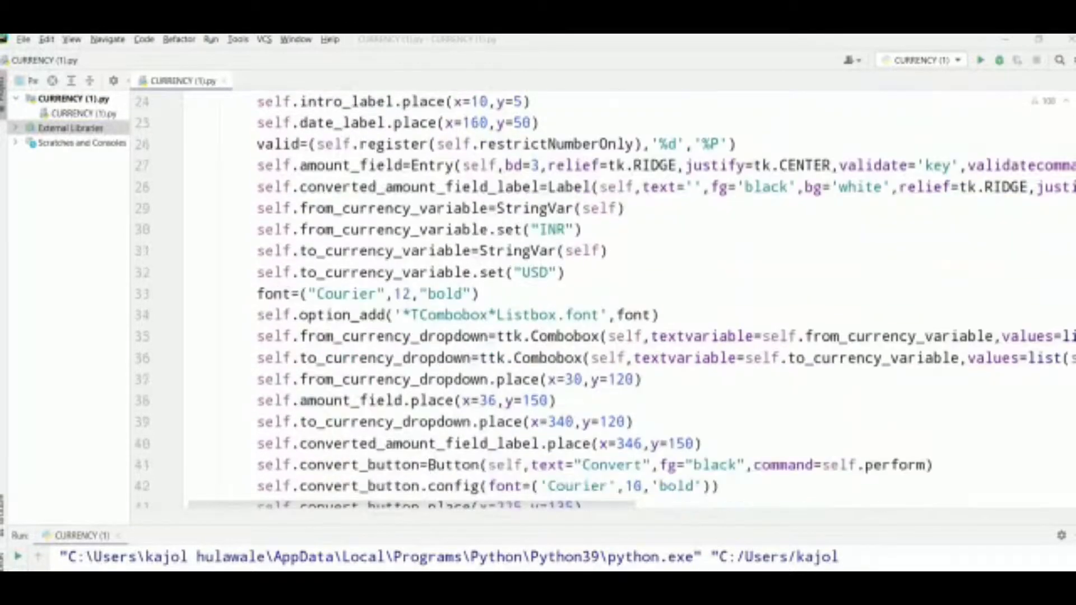
scroll("down", 3)
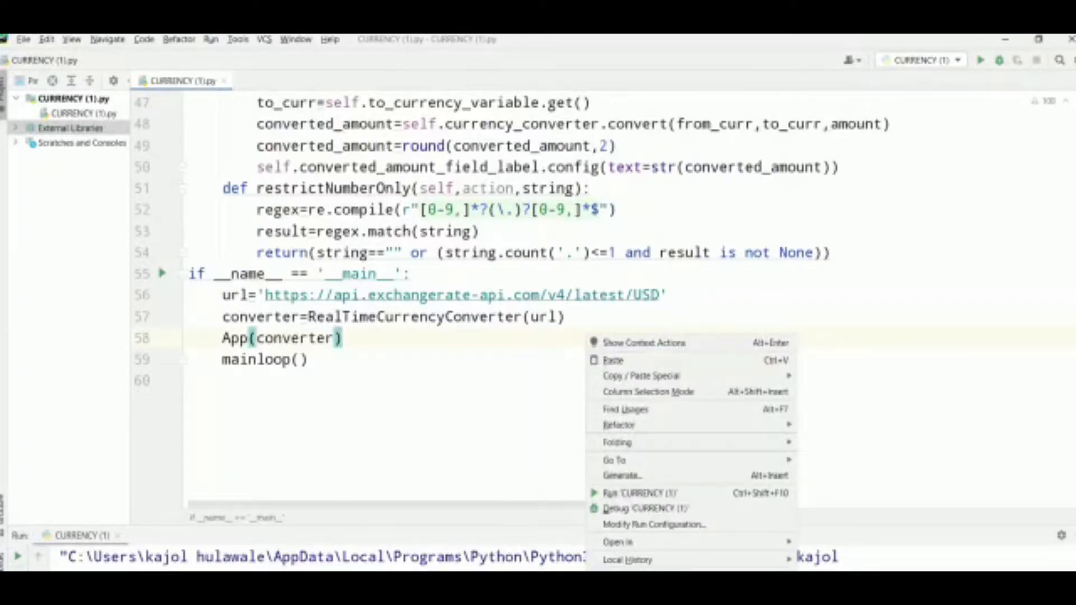
mouse_move(638, 493)
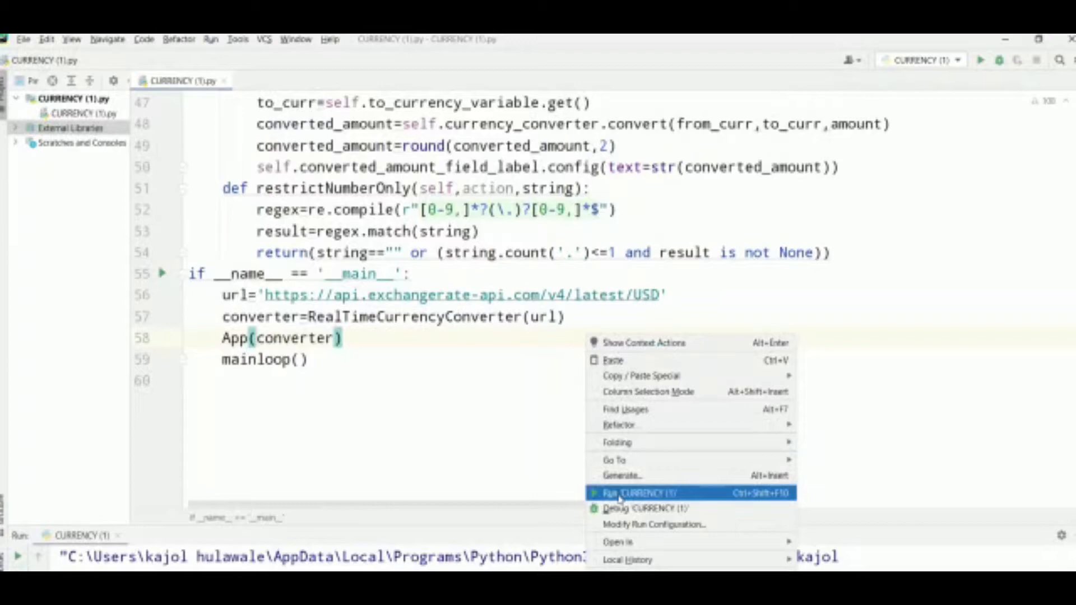
left_click(638, 492)
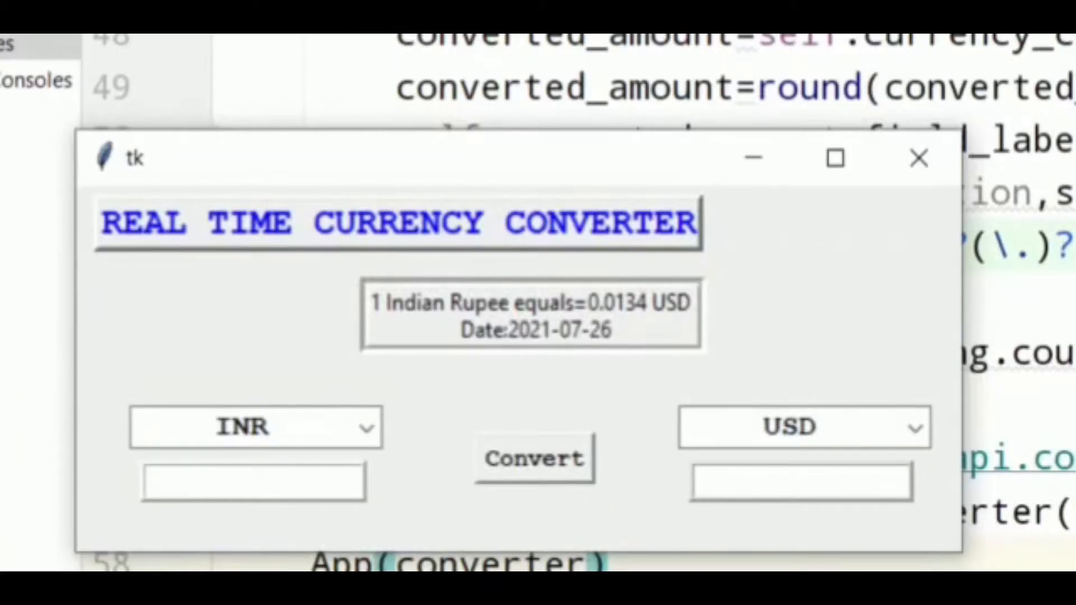
mouse_move(409, 346)
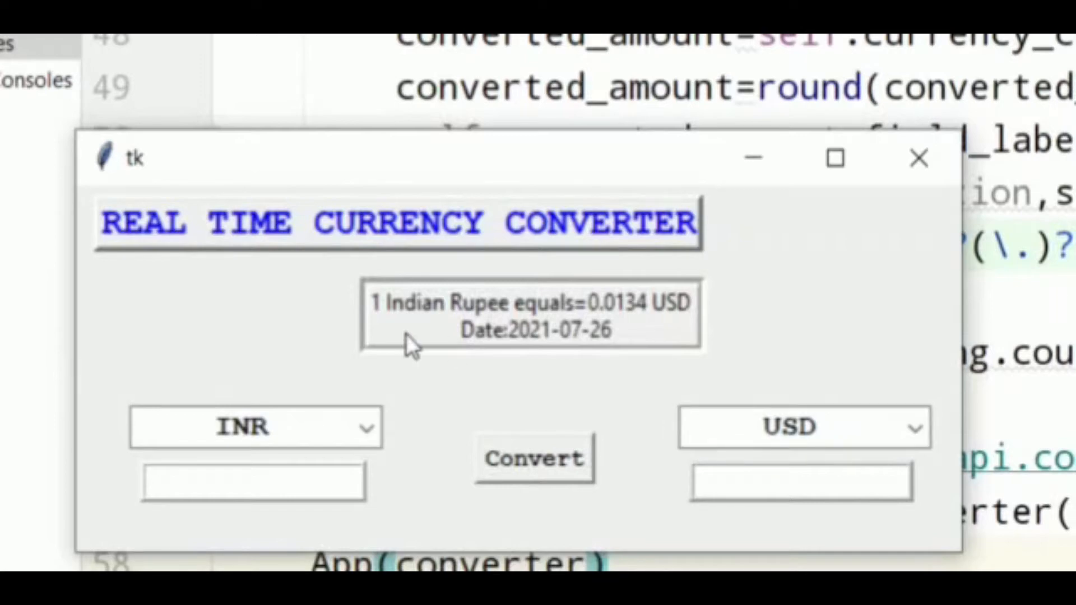
mouse_move(350, 425)
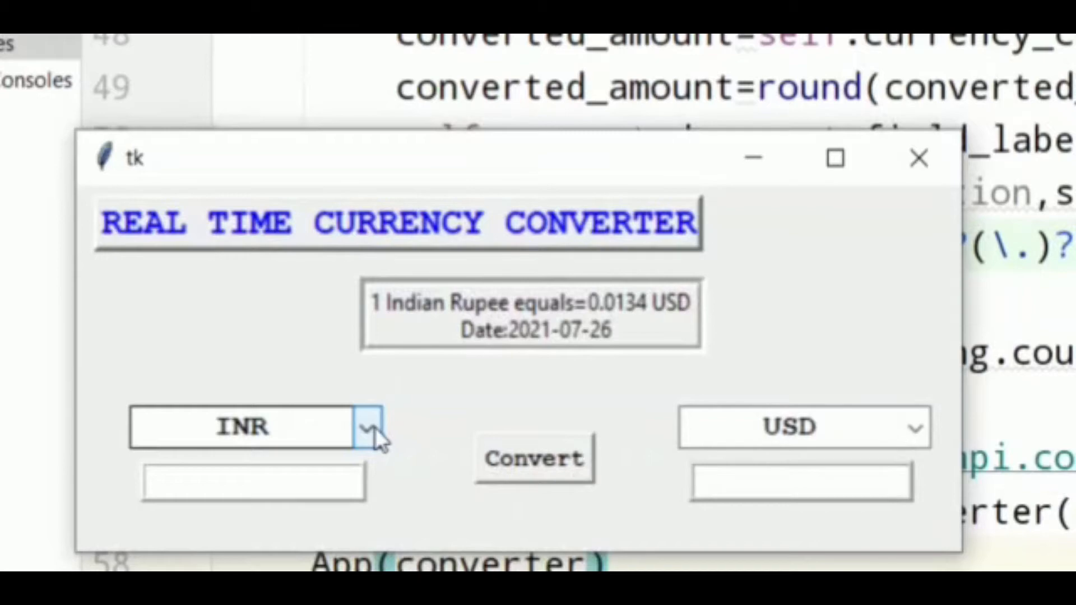
left_click(364, 427)
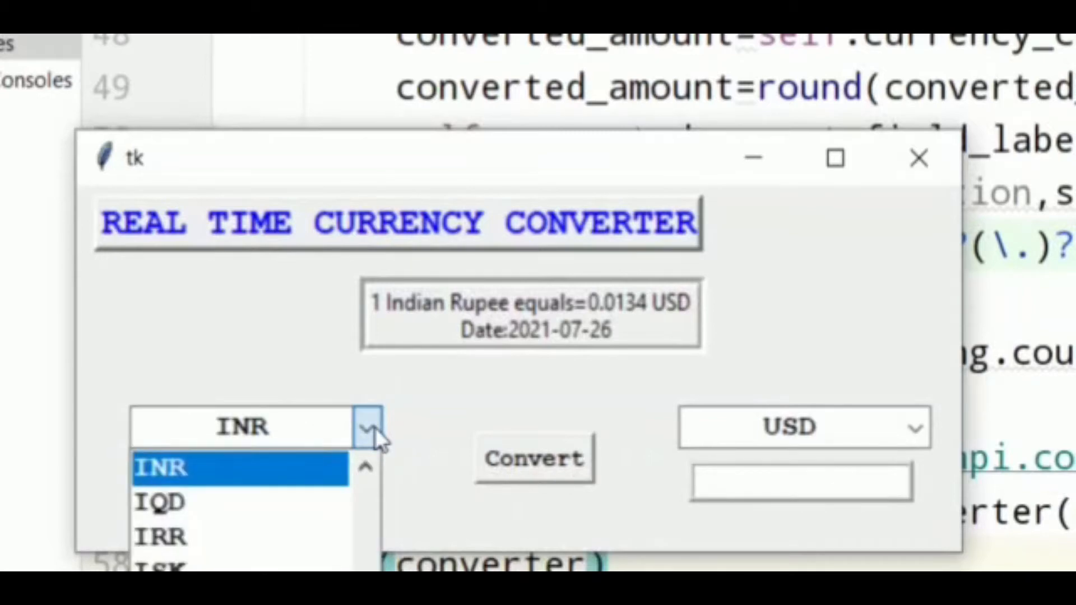
left_click(206, 565)
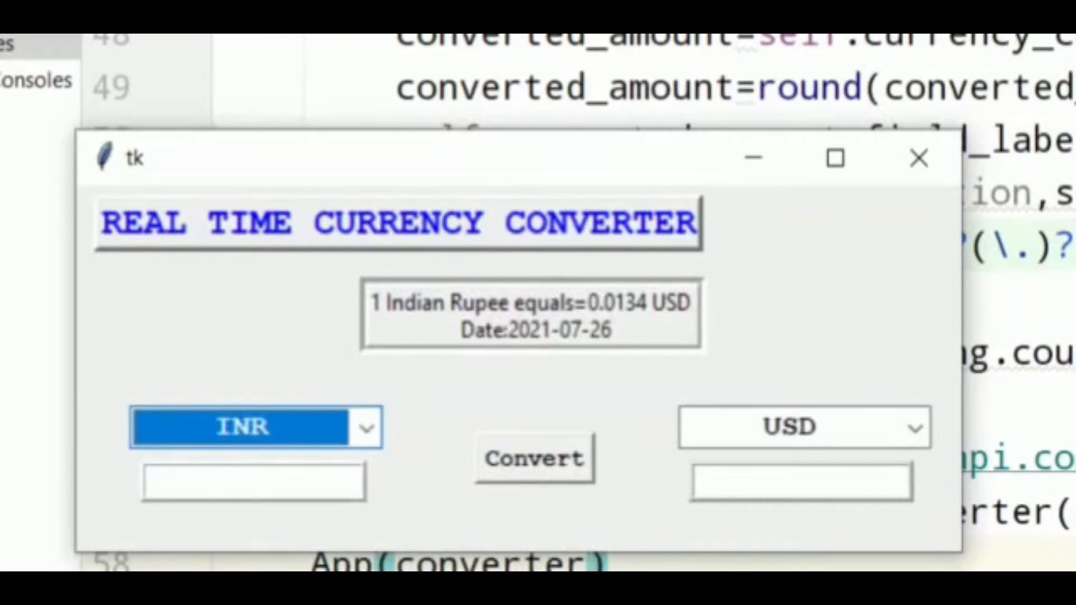
left_click(253, 481)
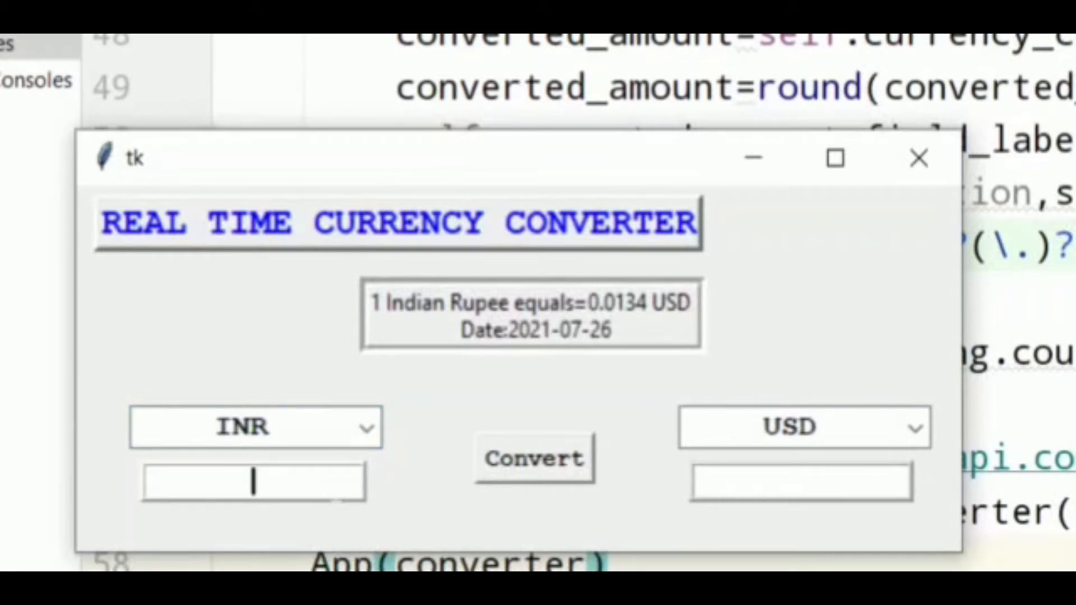
- Convert 100 INR to USD (1.34), then switch the source currency to JMD
type("00")
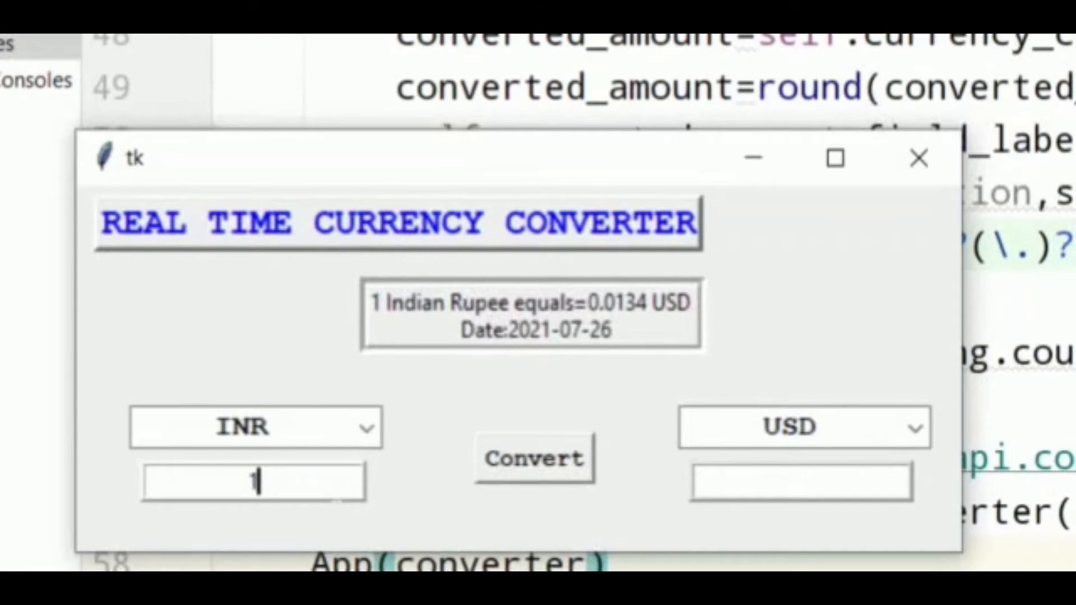
type("00")
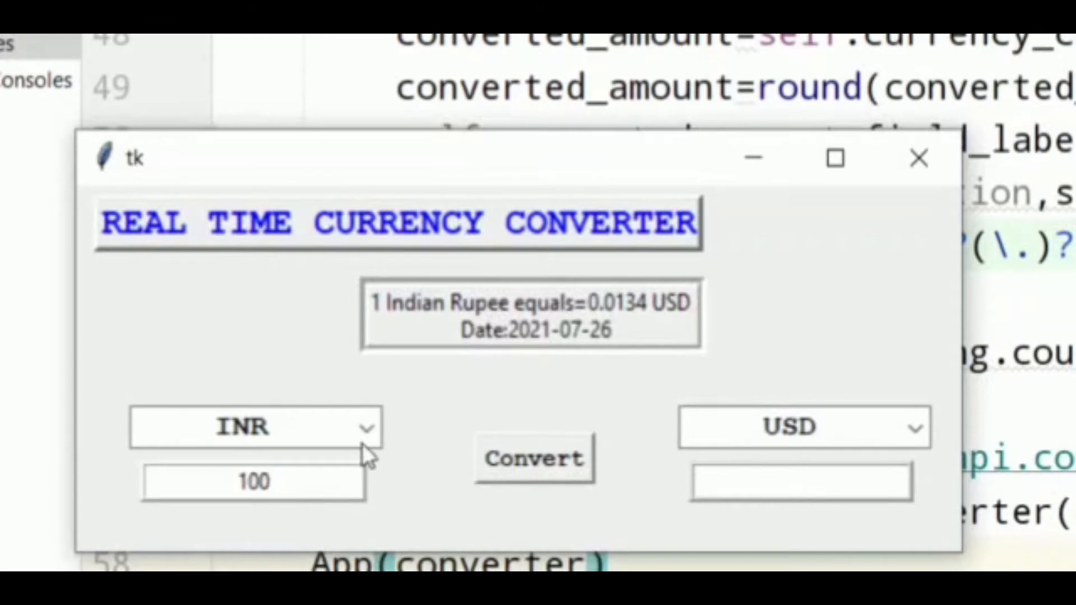
mouse_move(508, 459)
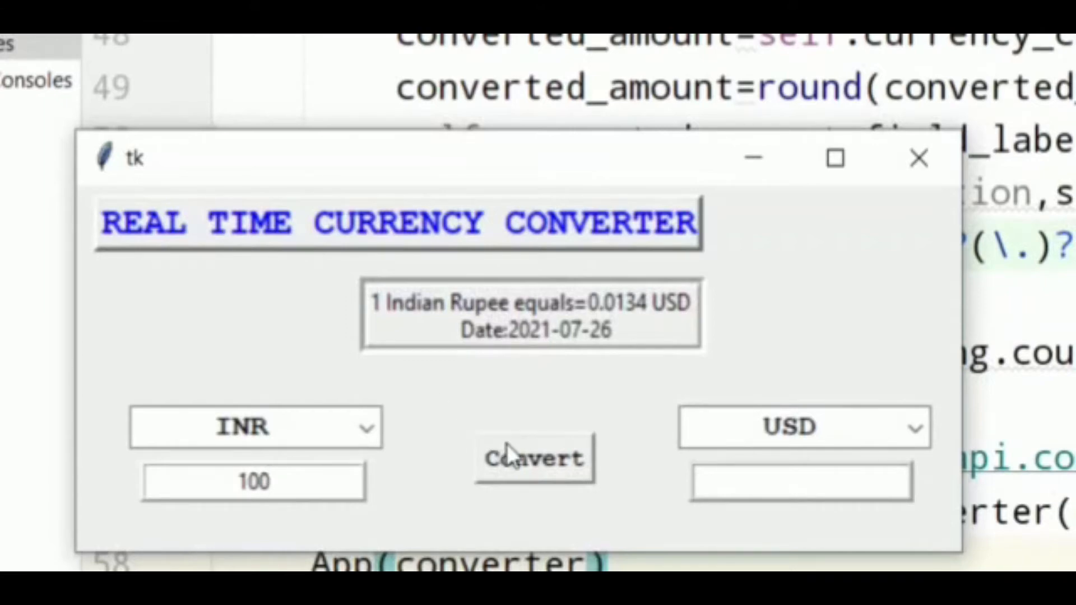
left_click(534, 458)
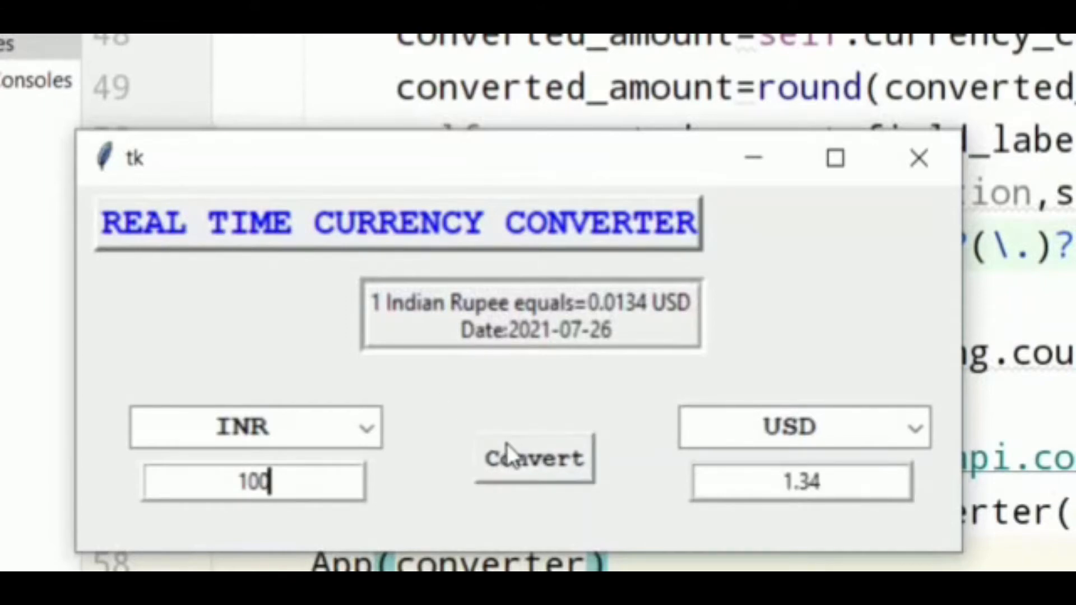
mouse_move(400, 455)
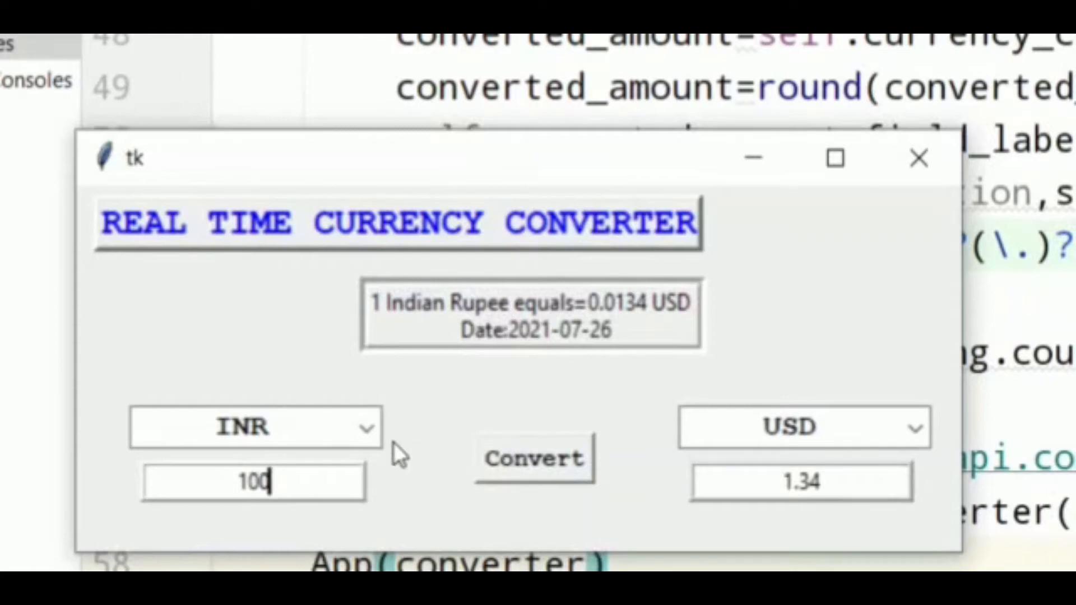
left_click(366, 426)
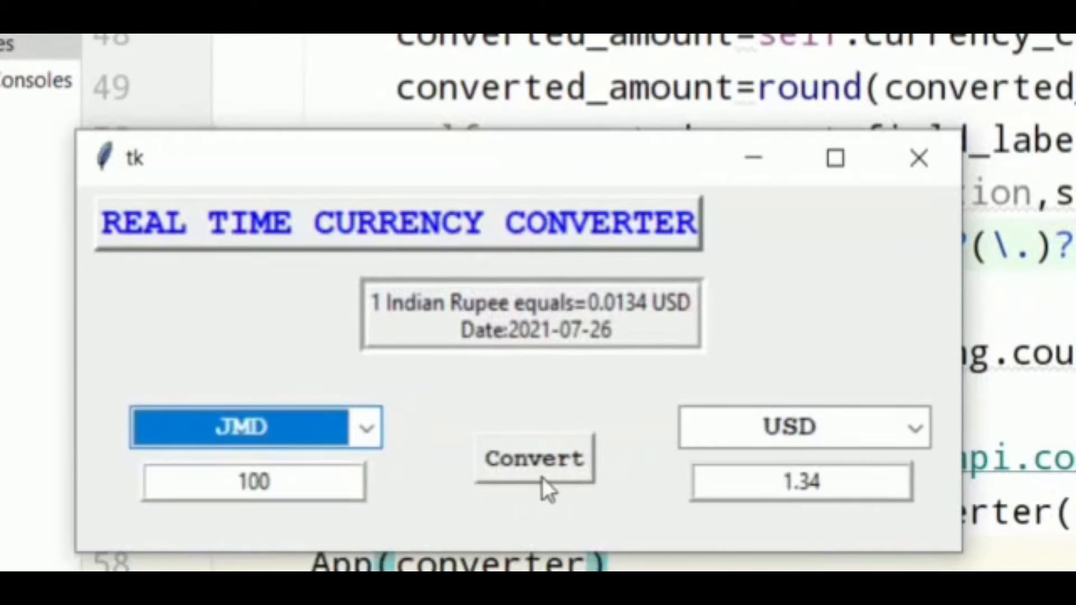
- Convert 100 JMD to USD (0.65), then to ALL (67.2), and reopen the source currency list
left_click(534, 458)
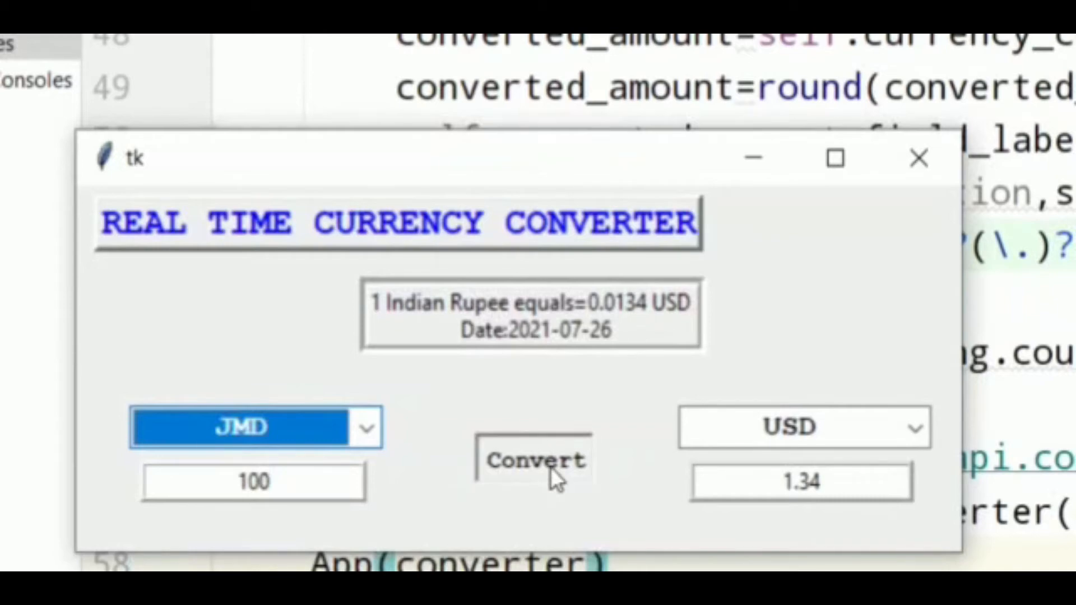
left_click(534, 459)
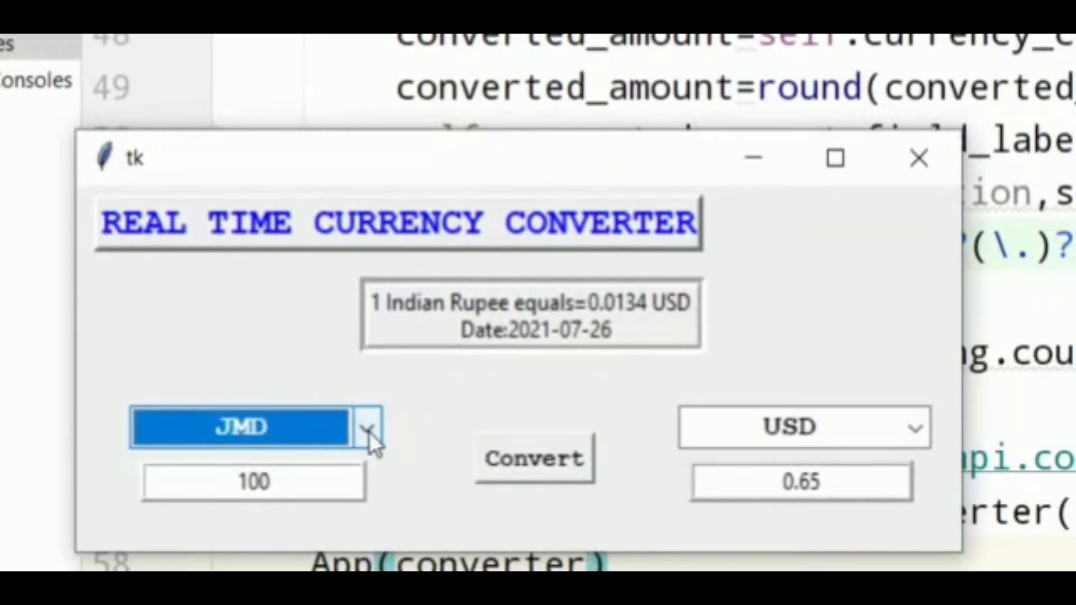
mouse_move(899, 452)
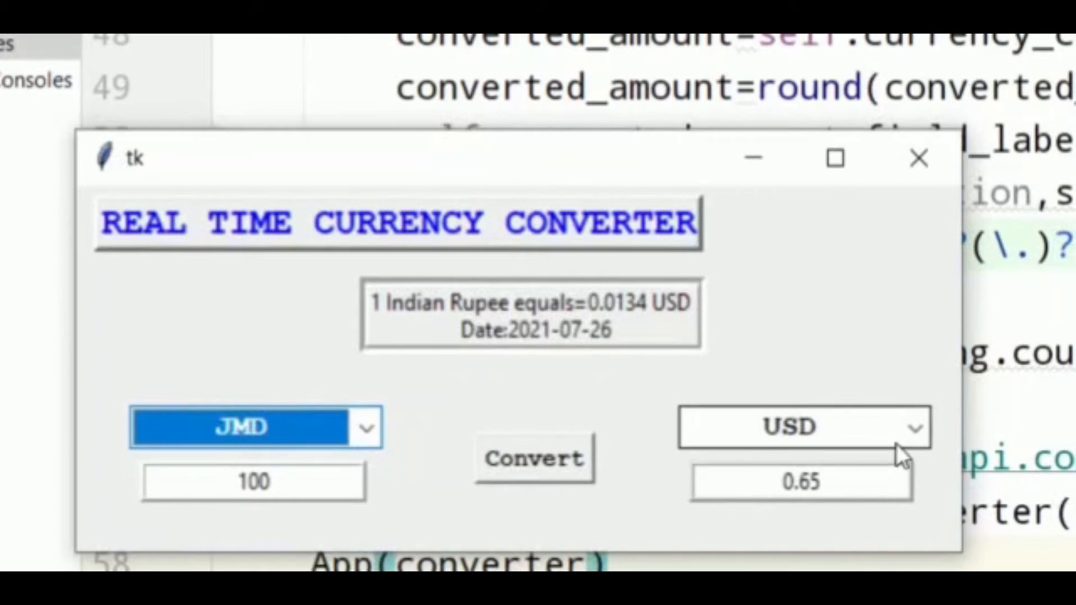
left_click(914, 427)
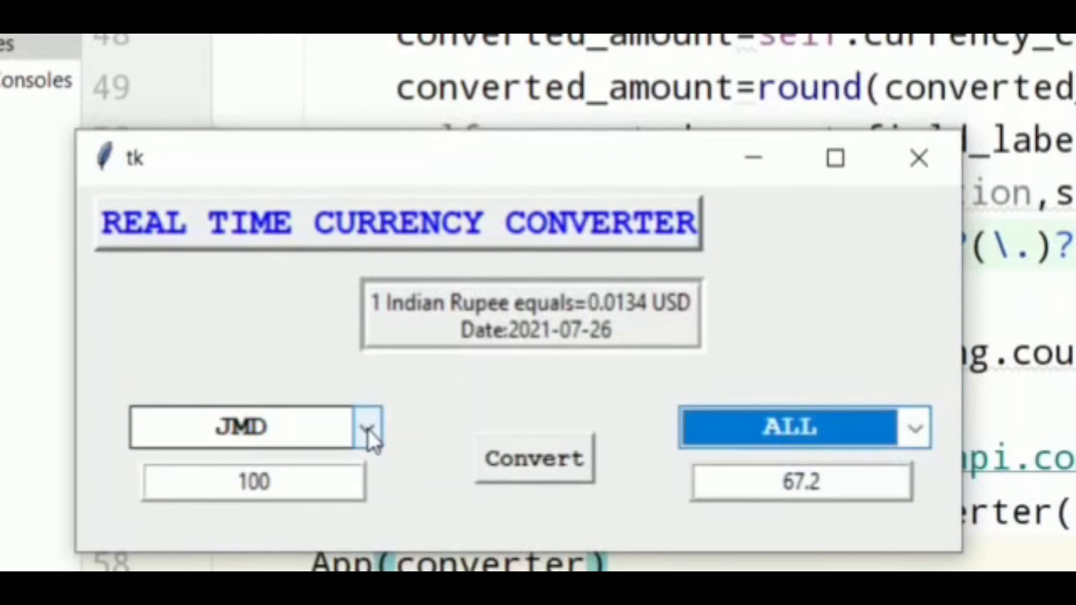
left_click(367, 427)
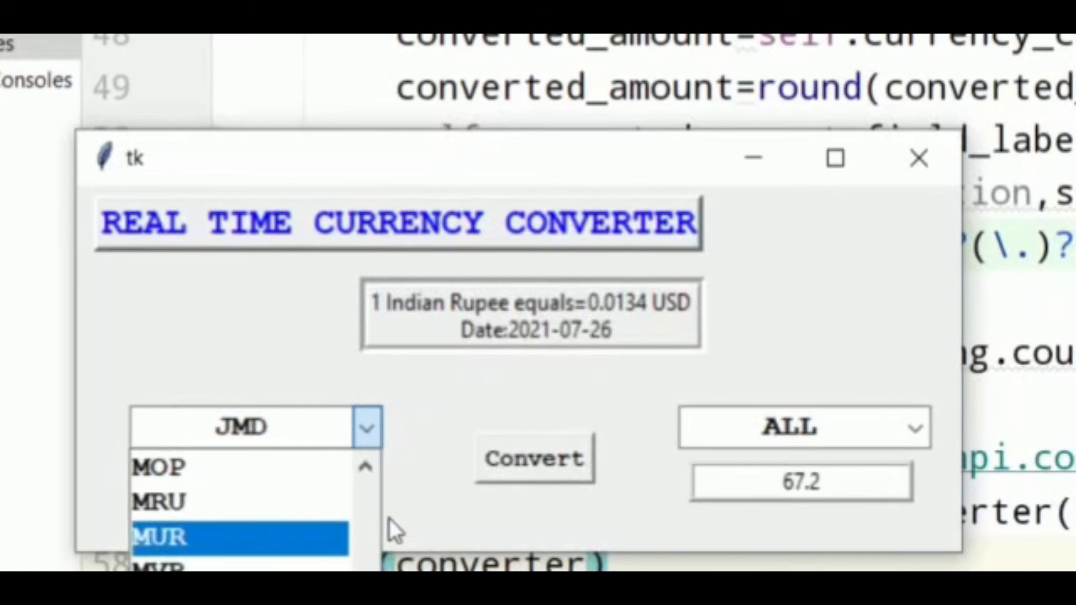
mouse_move(456, 367)
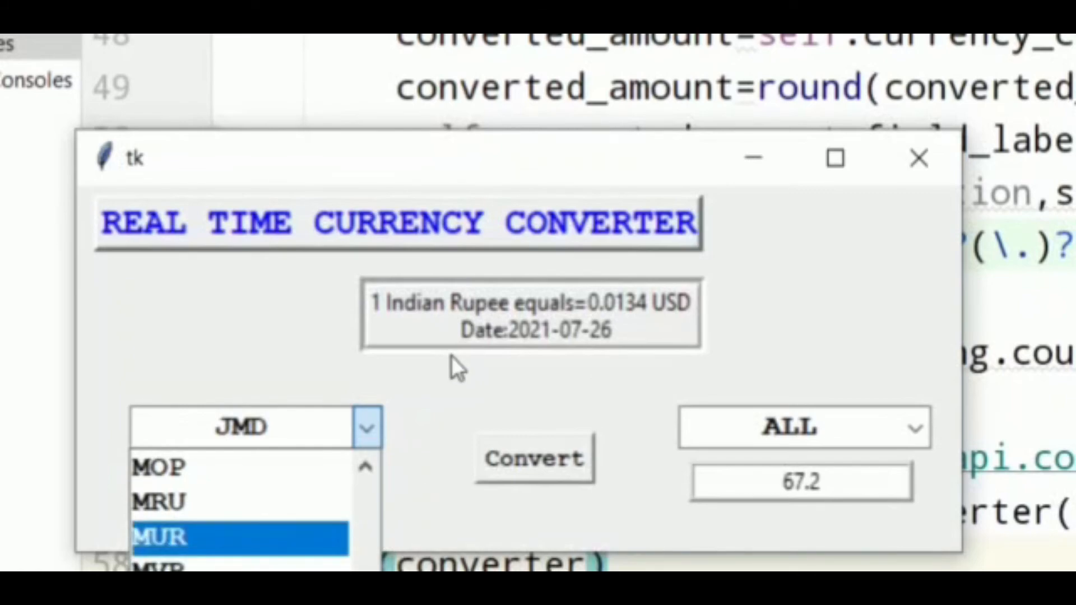